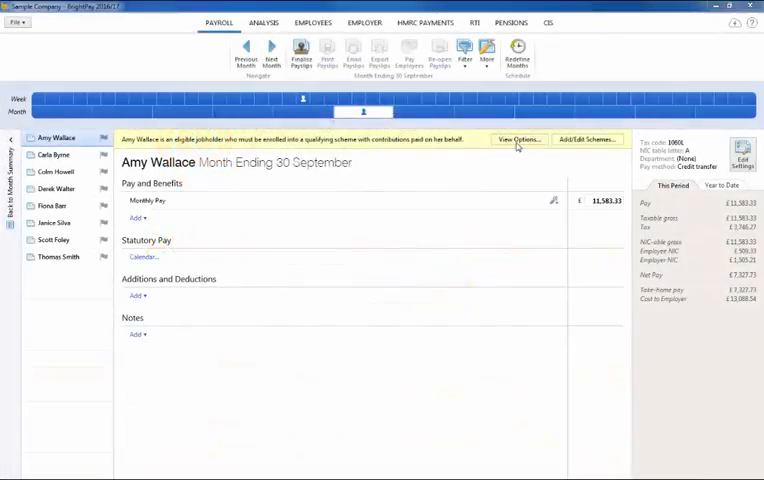
left_click(518, 140)
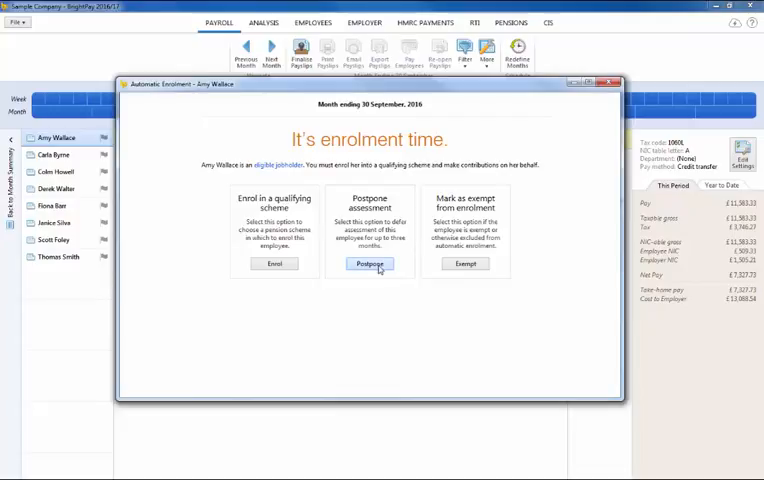
left_click(368, 264)
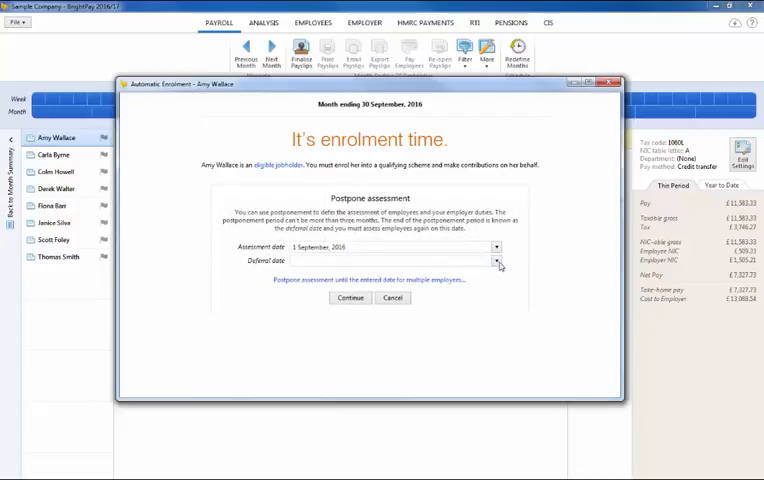
left_click(496, 260)
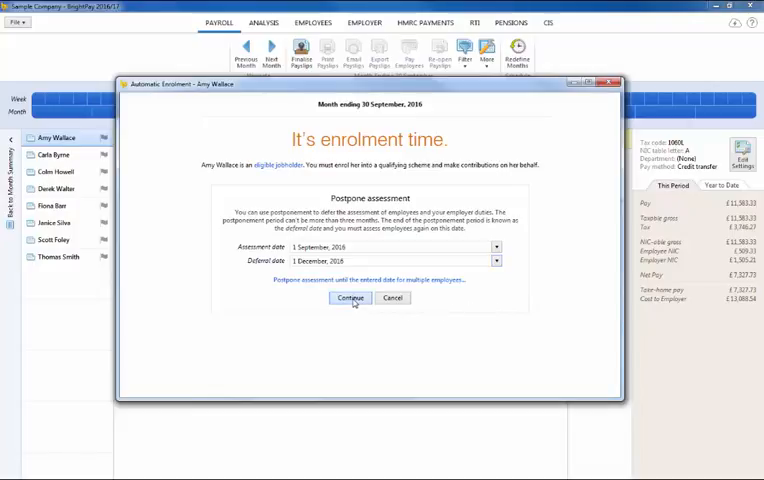
Confirm Amy's postponement, generate her postponement letter, mark it done and return to her payslip
left_click(350, 296)
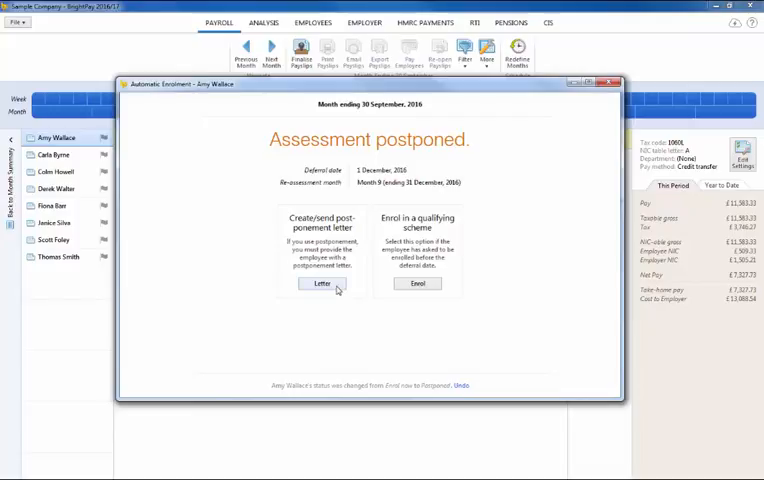
left_click(336, 284)
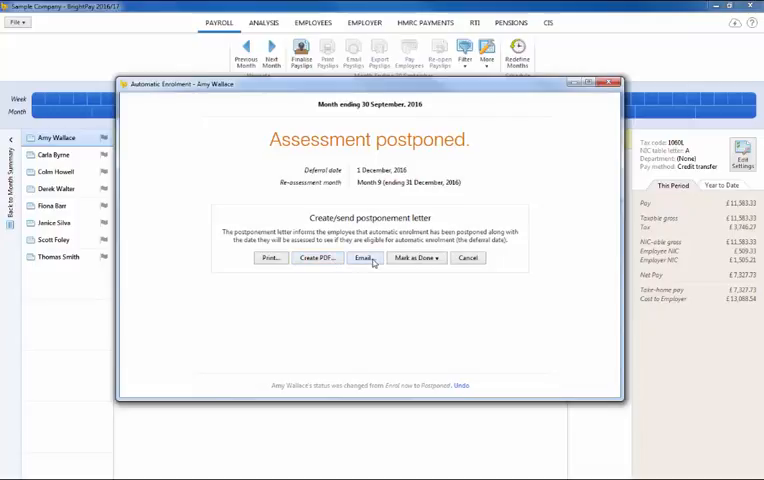
mouse_move(398, 266)
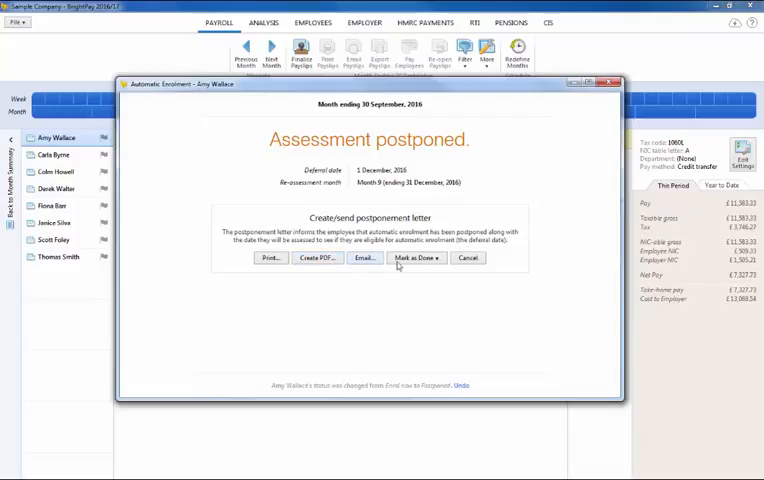
left_click(412, 258)
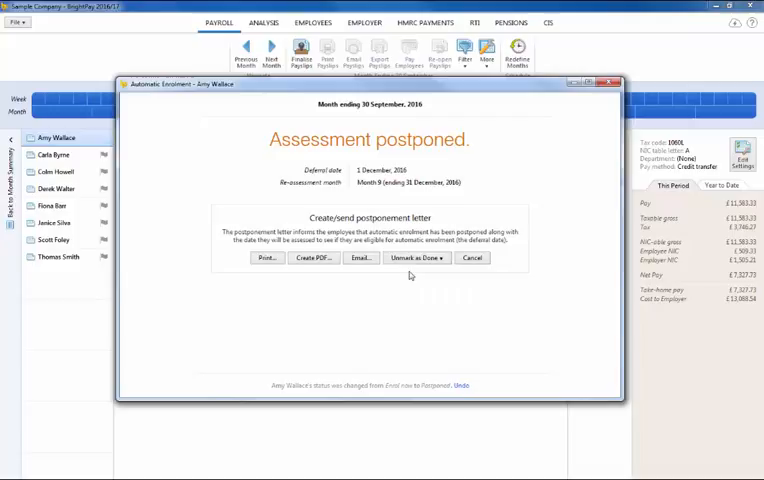
left_click(472, 256)
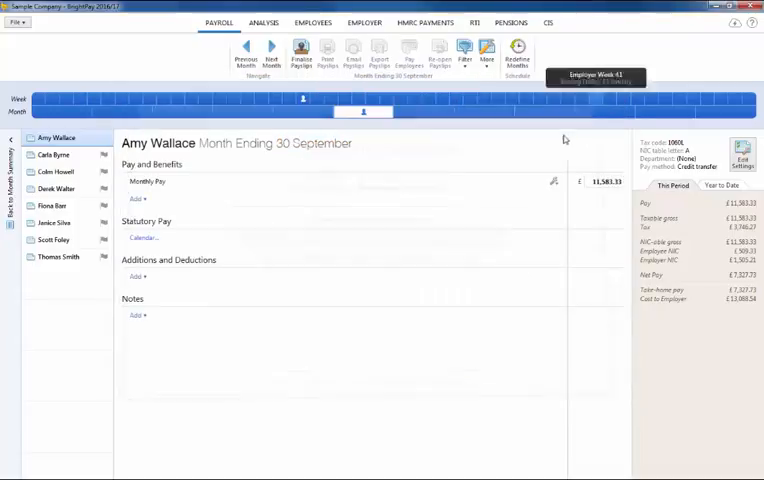
left_click(56, 204)
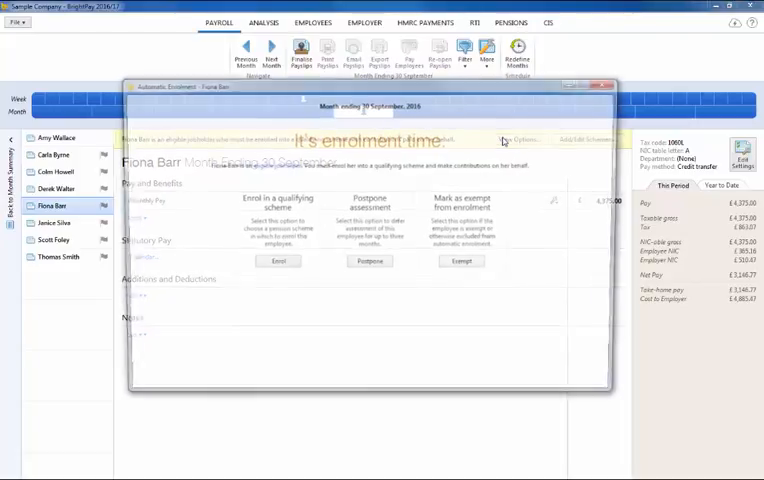
left_click(368, 260)
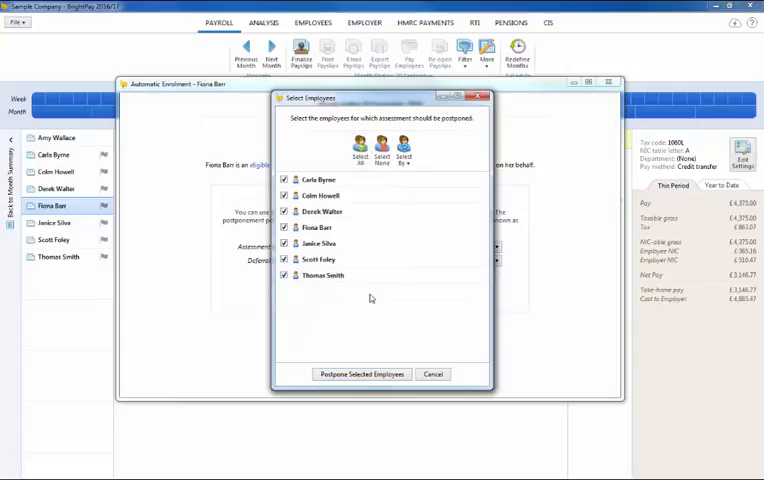
Postpone all ticked employees, mark their letters done, and advance payroll to December's re-assessment notice
left_click(362, 372)
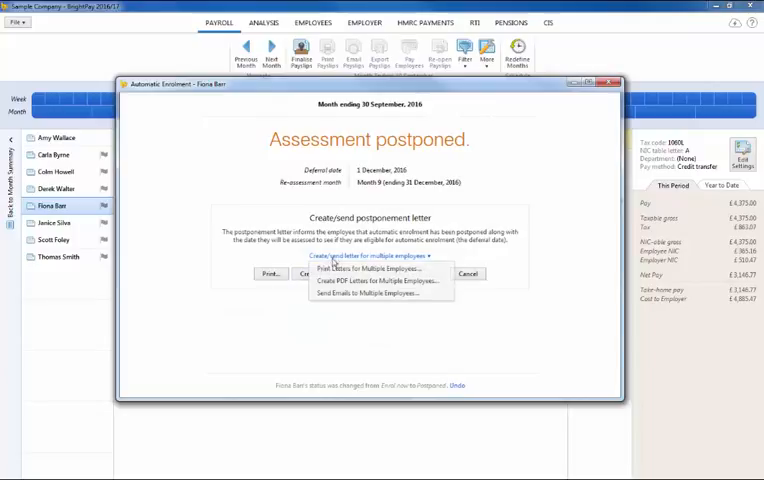
mouse_move(336, 324)
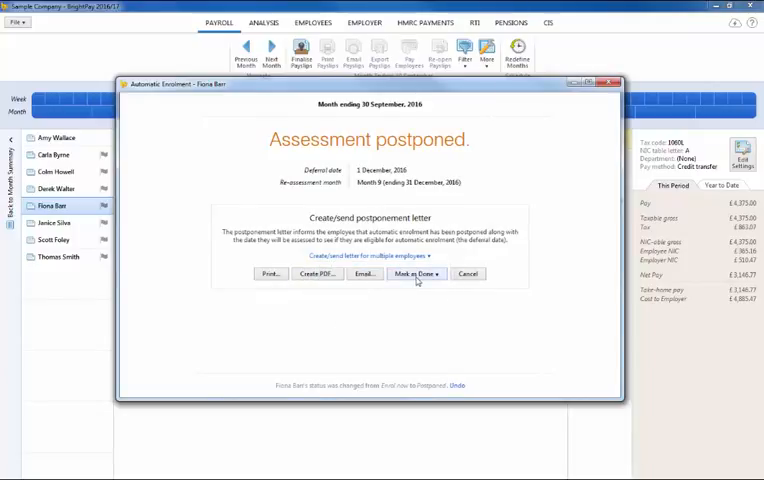
left_click(410, 272)
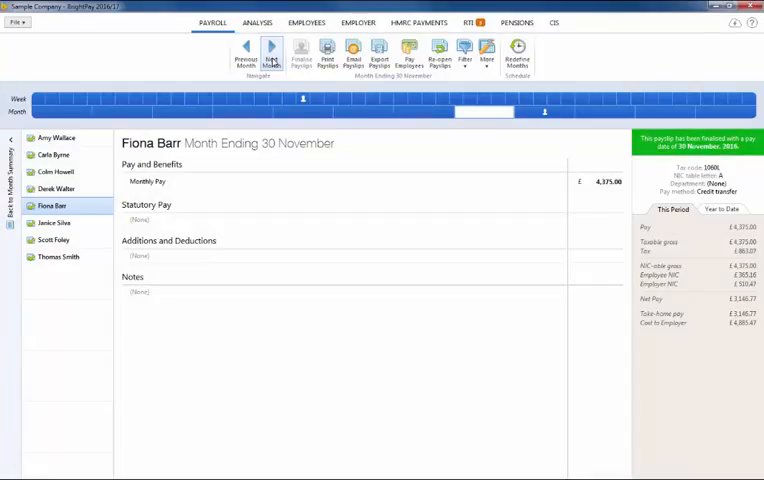
left_click(272, 52)
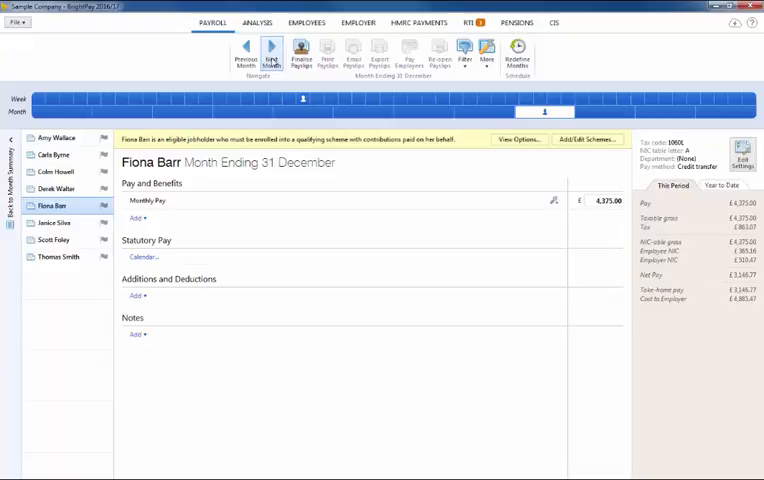